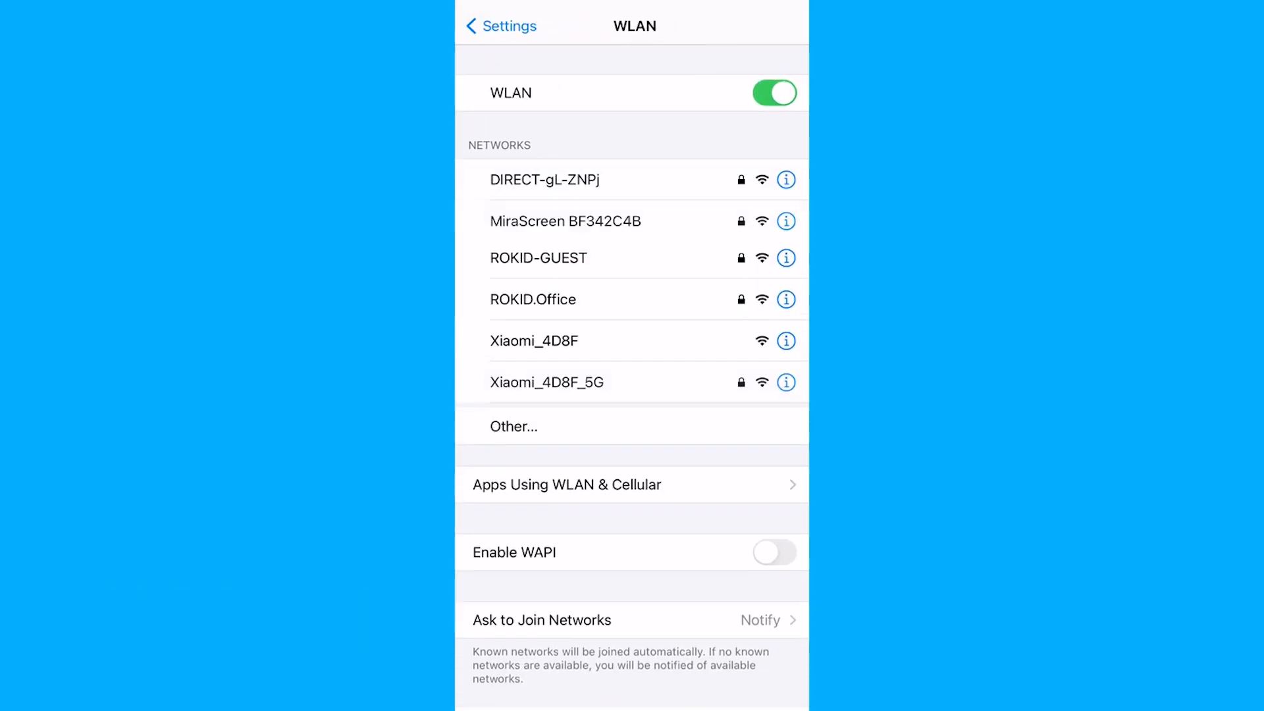
Step: Select the MiraScreen BF342C4B network and begin entering its password
click(565, 221)
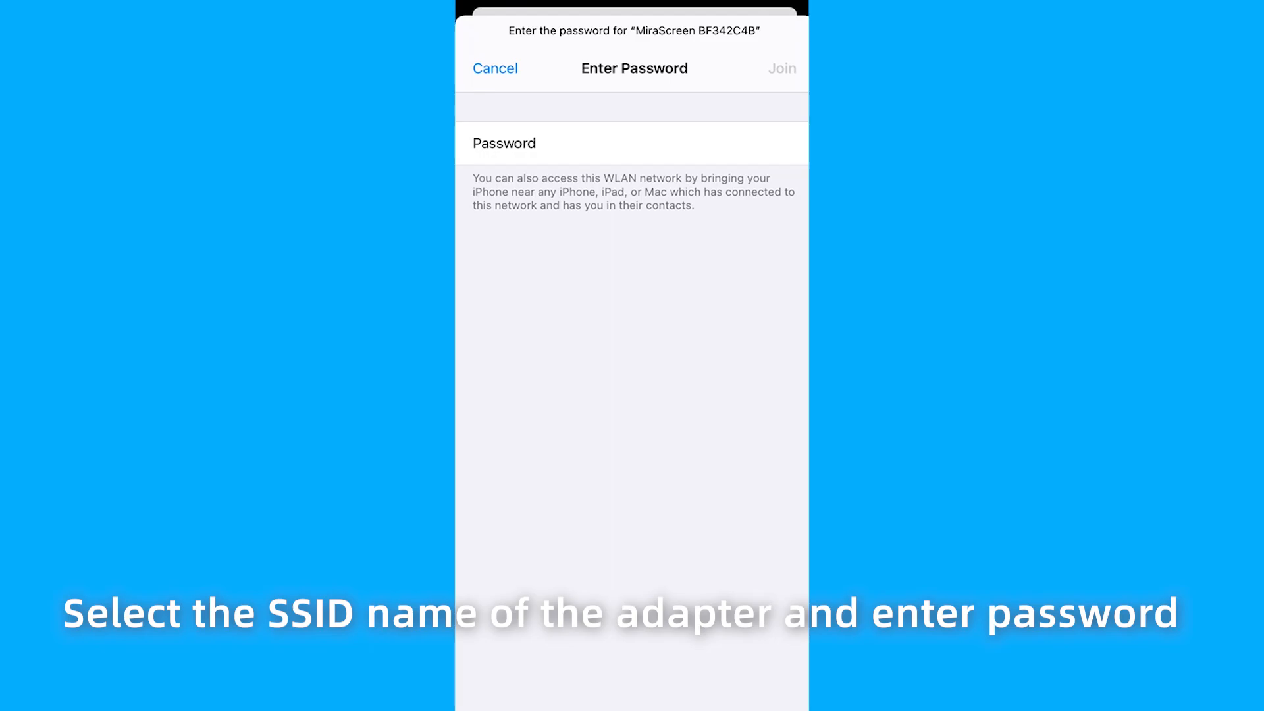
click(781, 67)
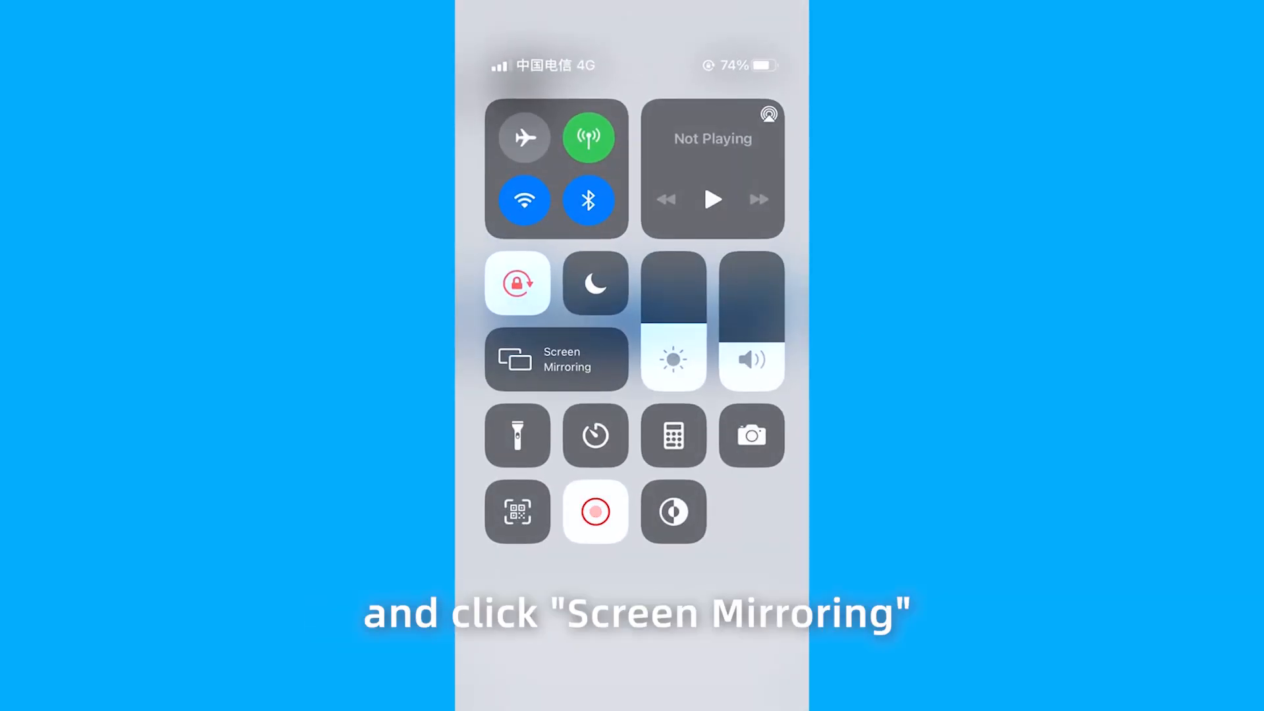
Step: Tap the Screen Mirroring tile to start casting the screen
click(555, 358)
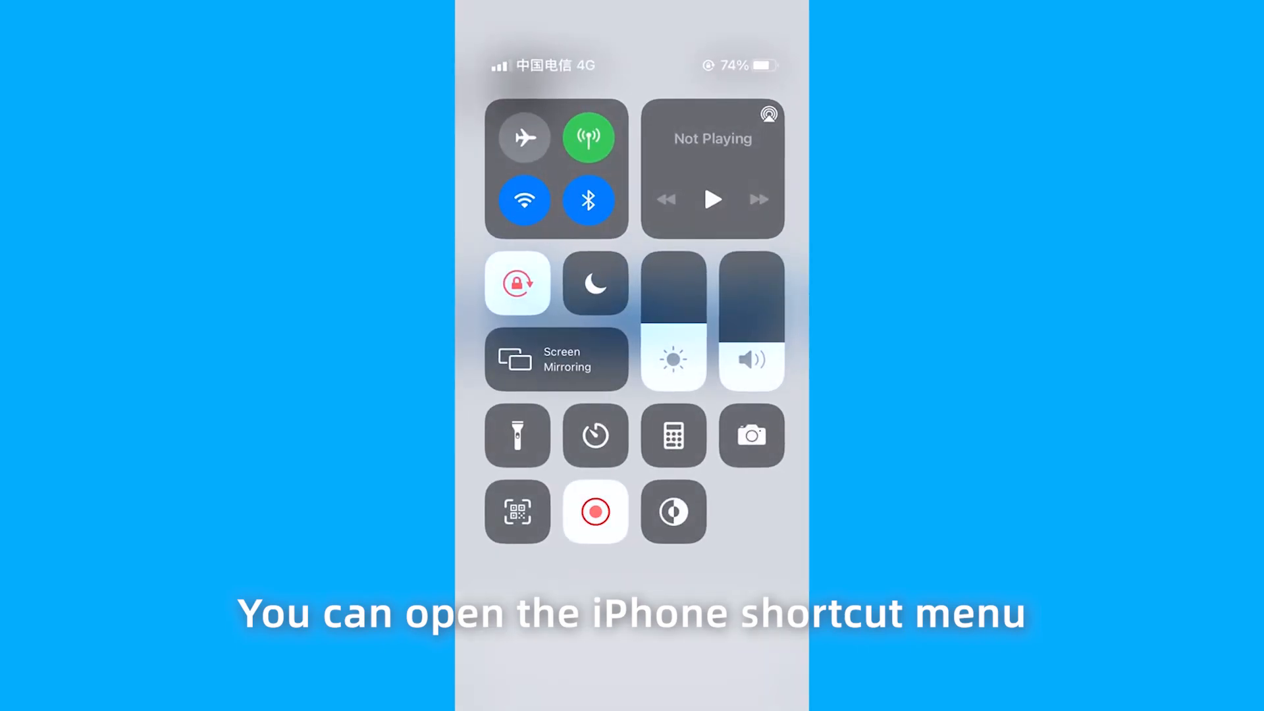
Step: Launch Screen Mirroring so it searches for the adapter to cast to
click(556, 359)
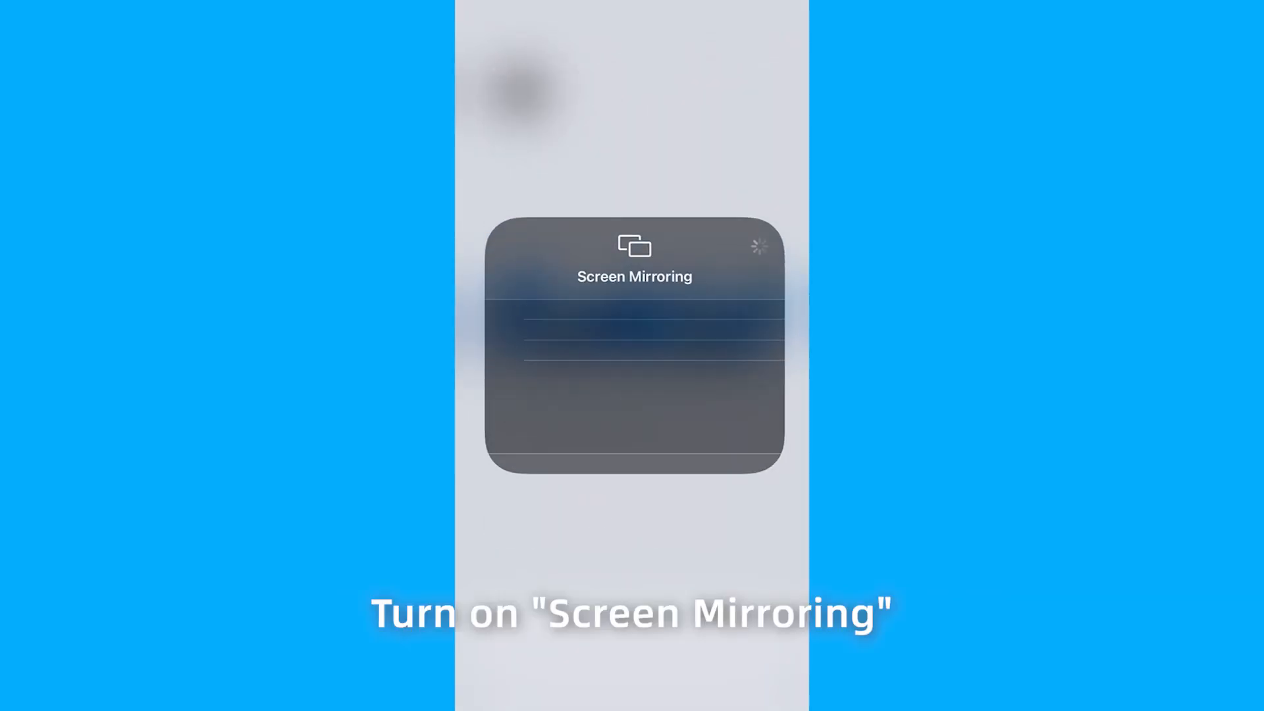